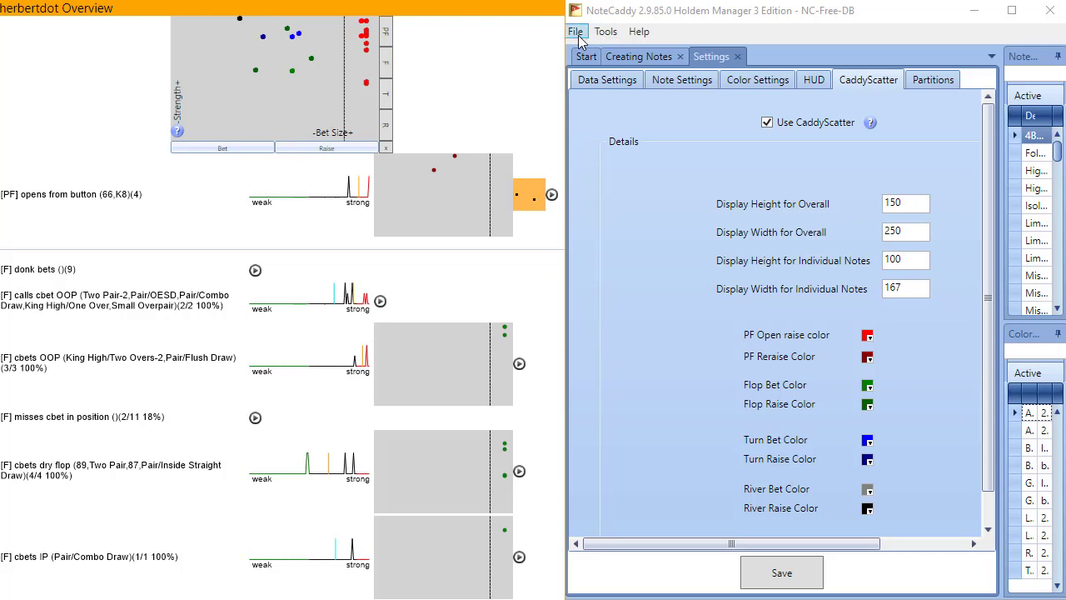
From NoteCaddy Settings, save CaddyScatter with its per-street bet and raise colors unchanged.
click(576, 31)
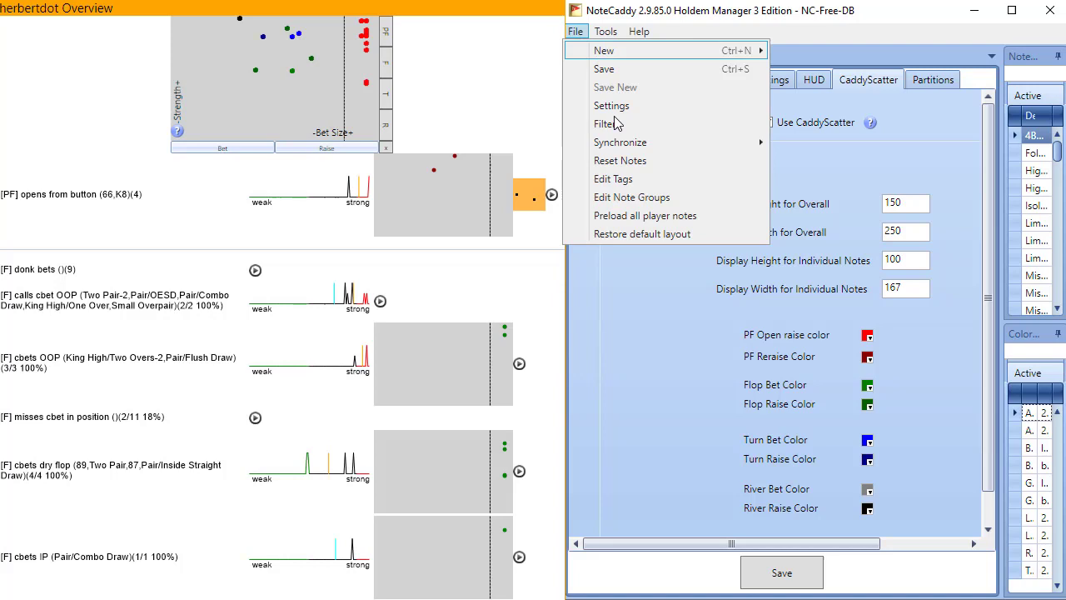
click(611, 105)
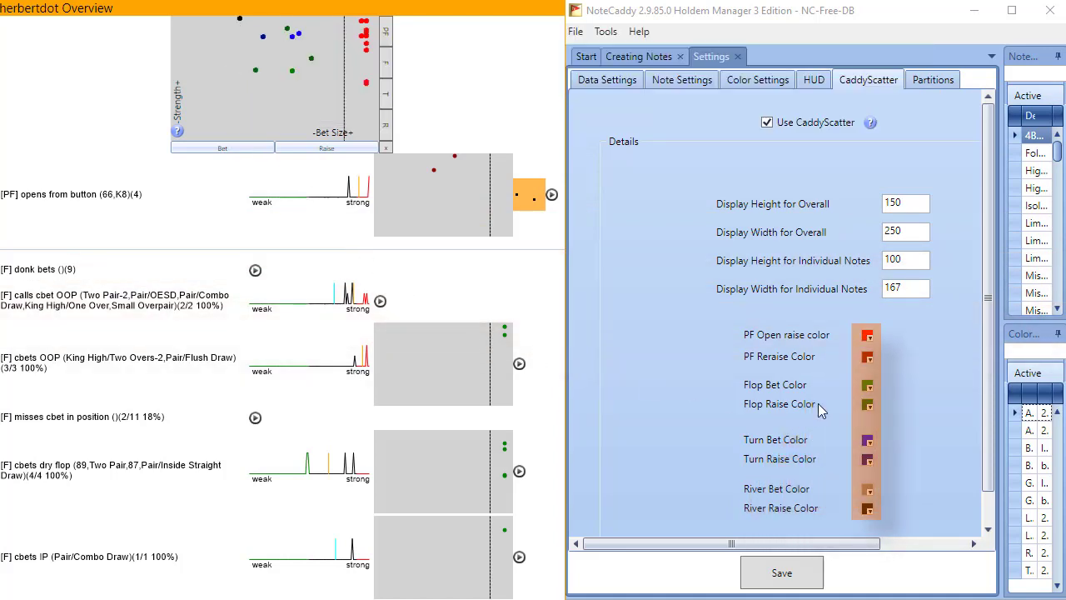
mouse_move(871, 448)
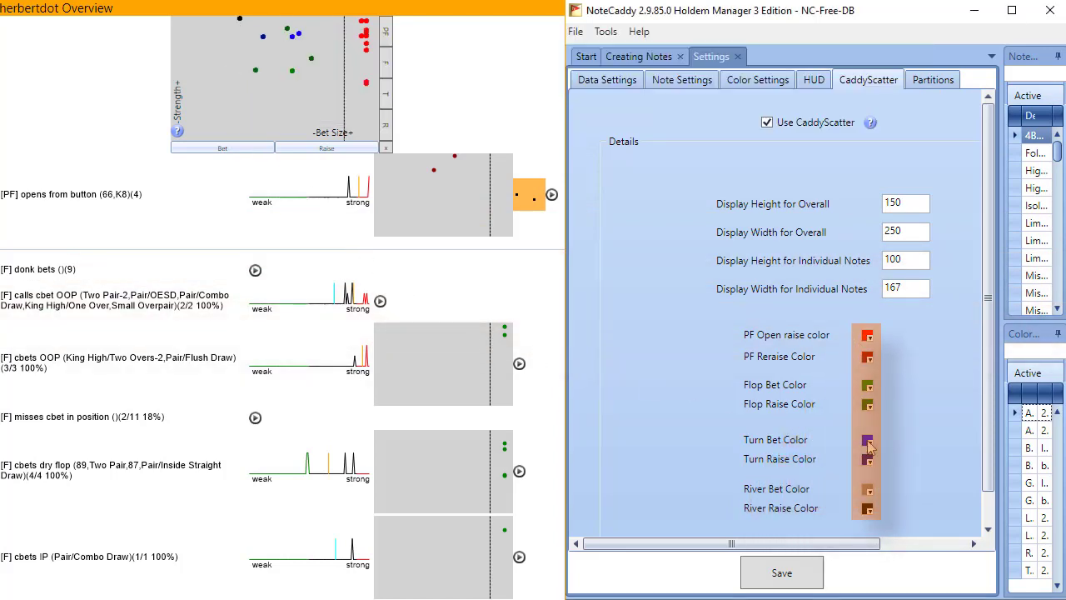
click(867, 440)
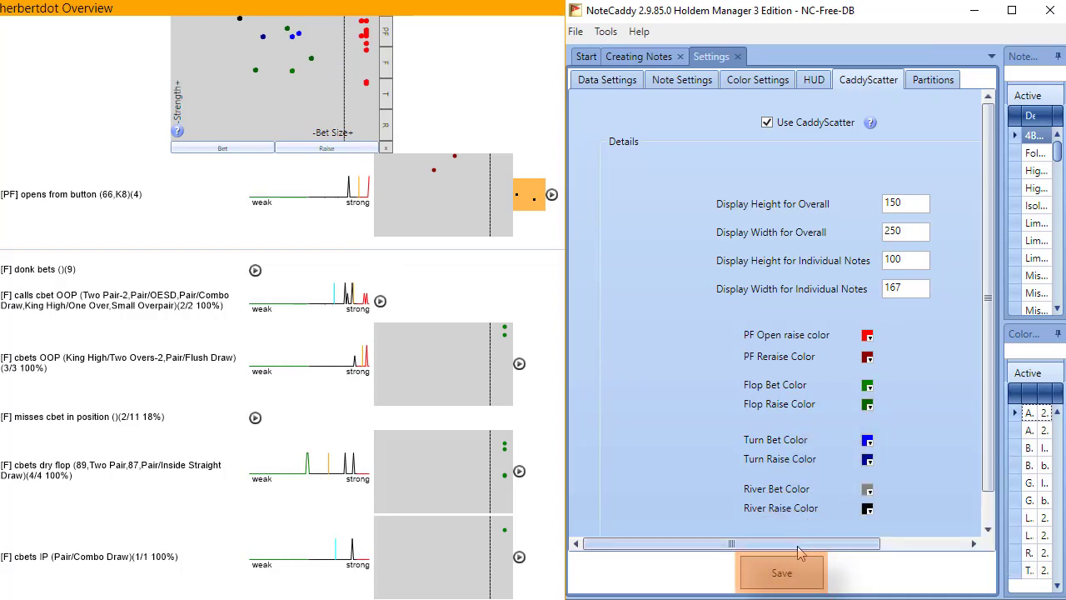
click(782, 573)
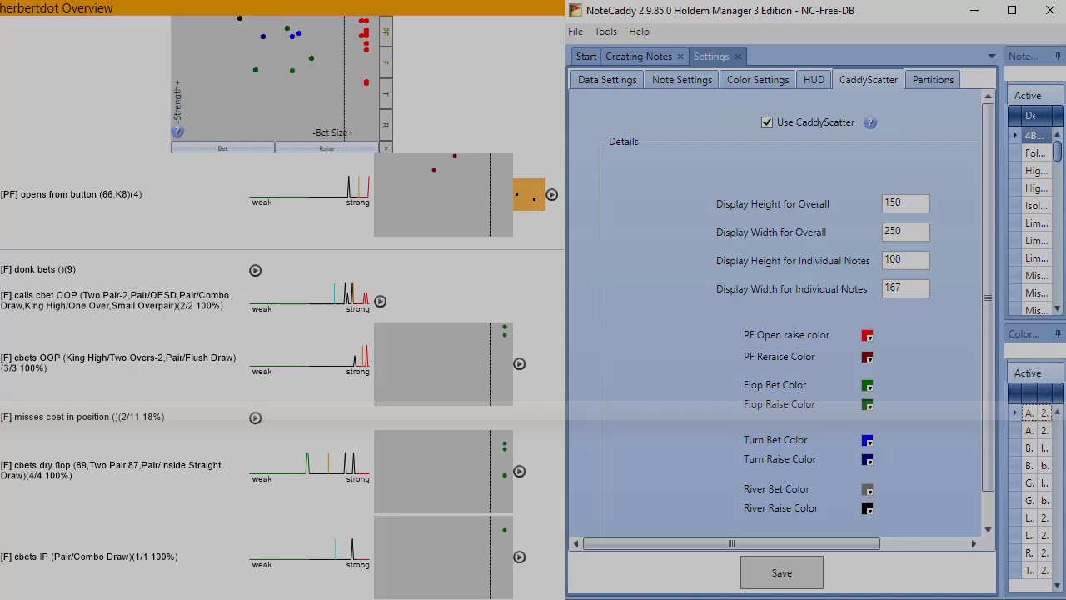